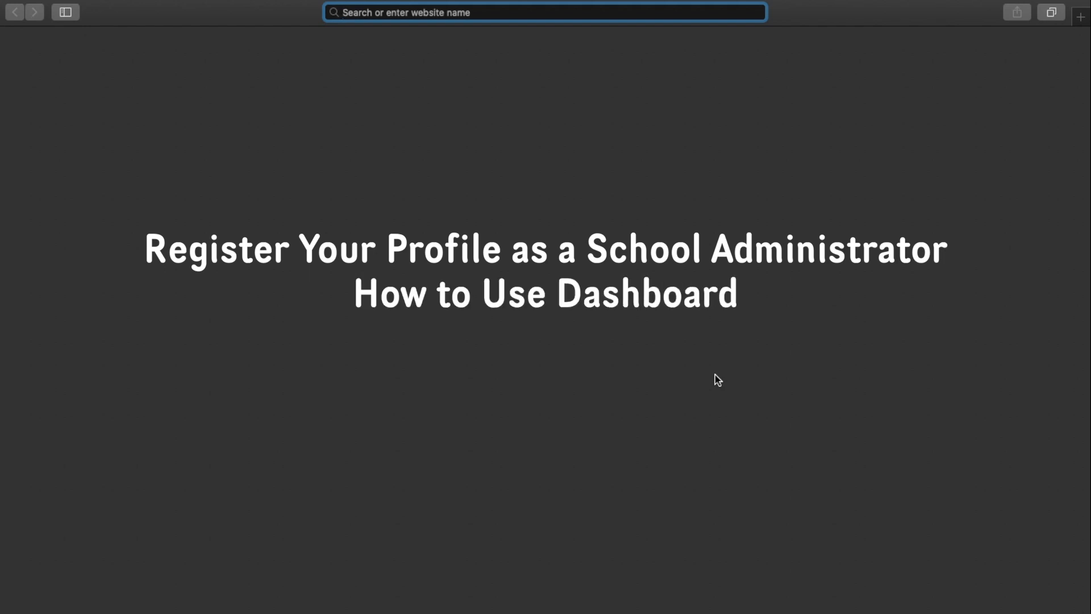
- Go to classin.com to open the ClassIn homepage with its role options
type("classin.com")
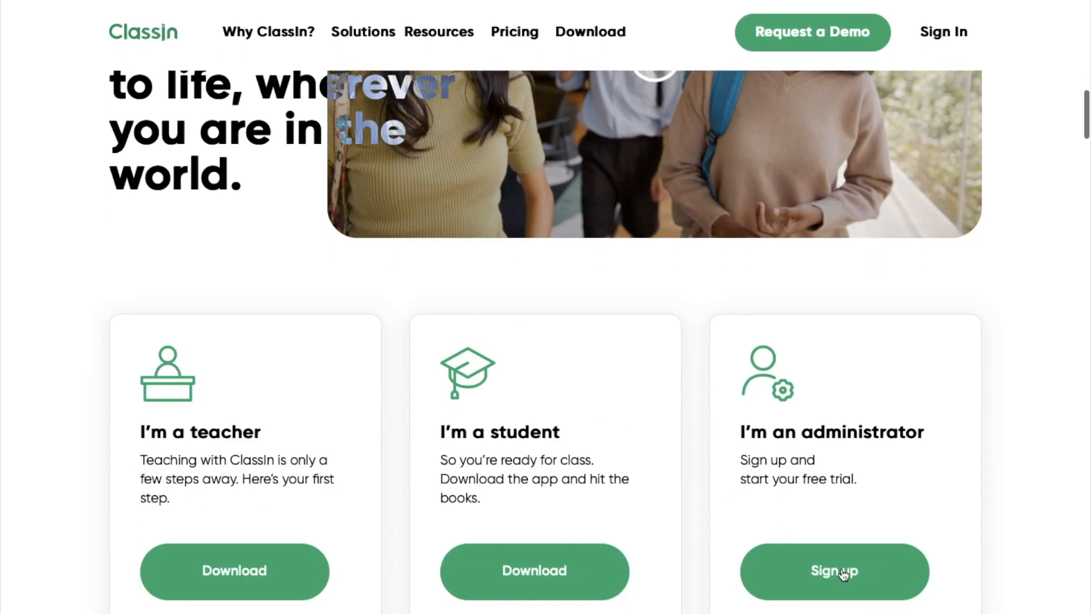
mouse_move(832, 584)
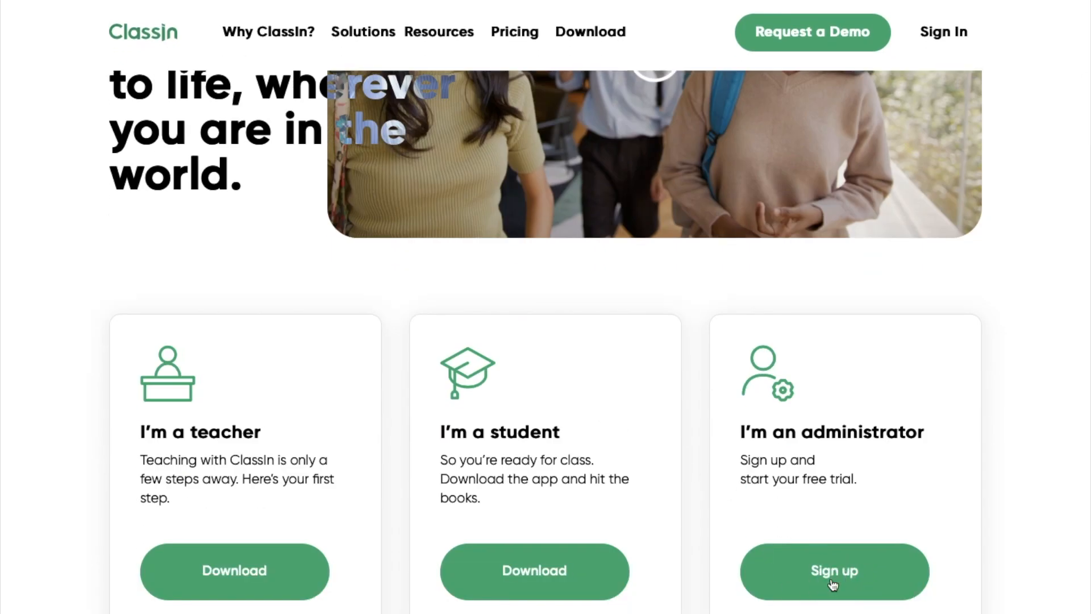
left_click(835, 572)
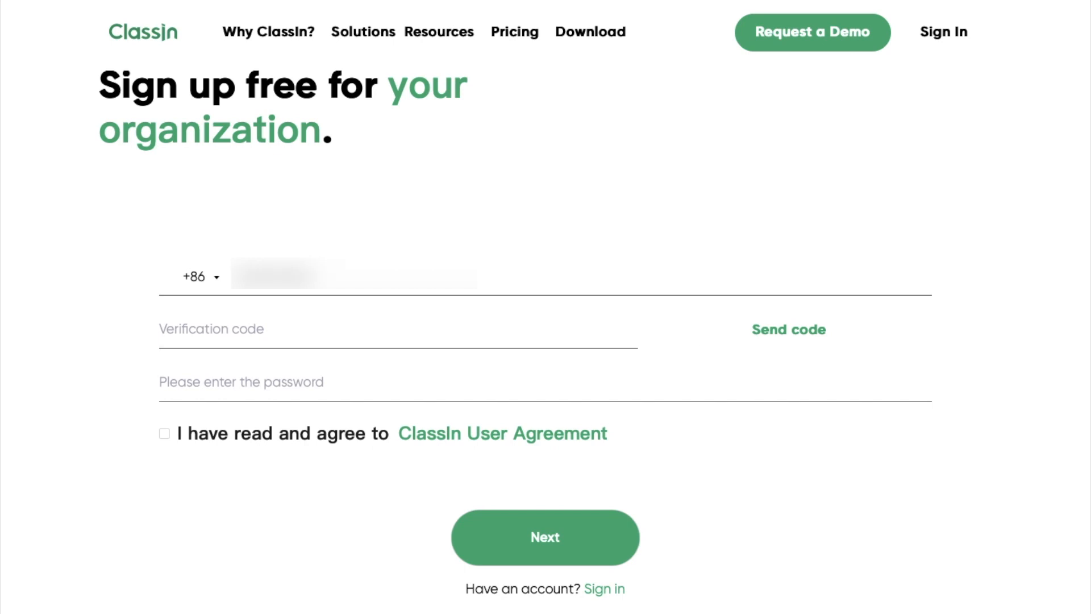
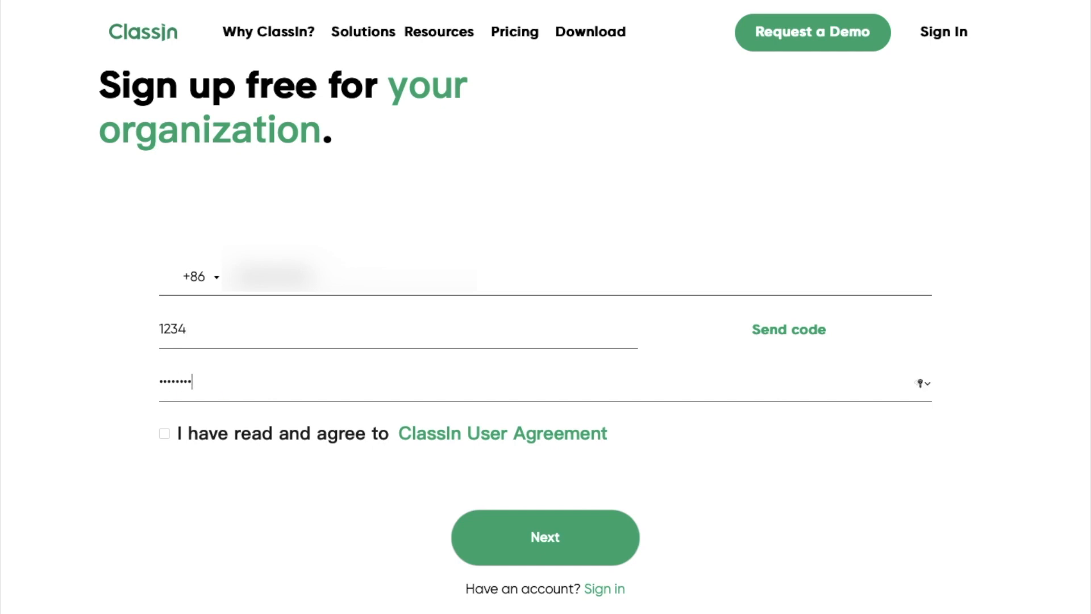
left_click(164, 434)
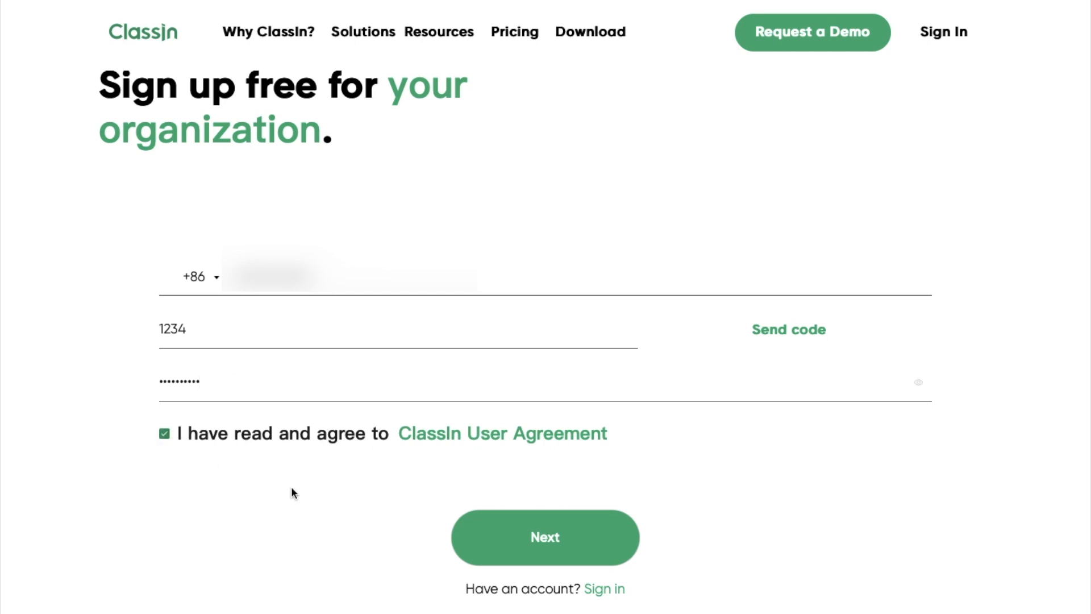
mouse_move(525, 568)
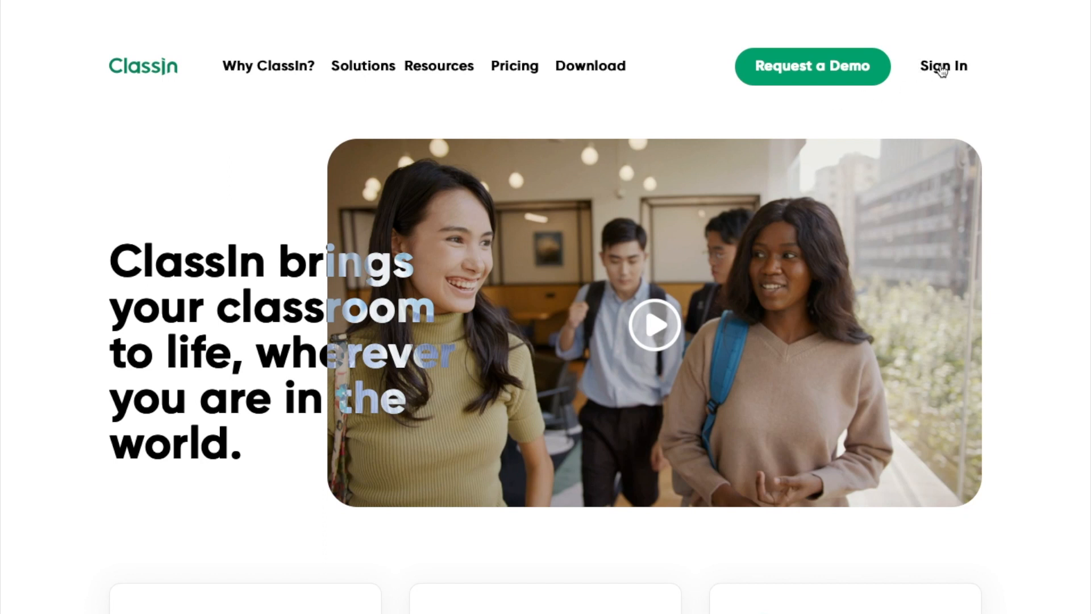
- Sign in to the School Management Portal with the account password
left_click(943, 65)
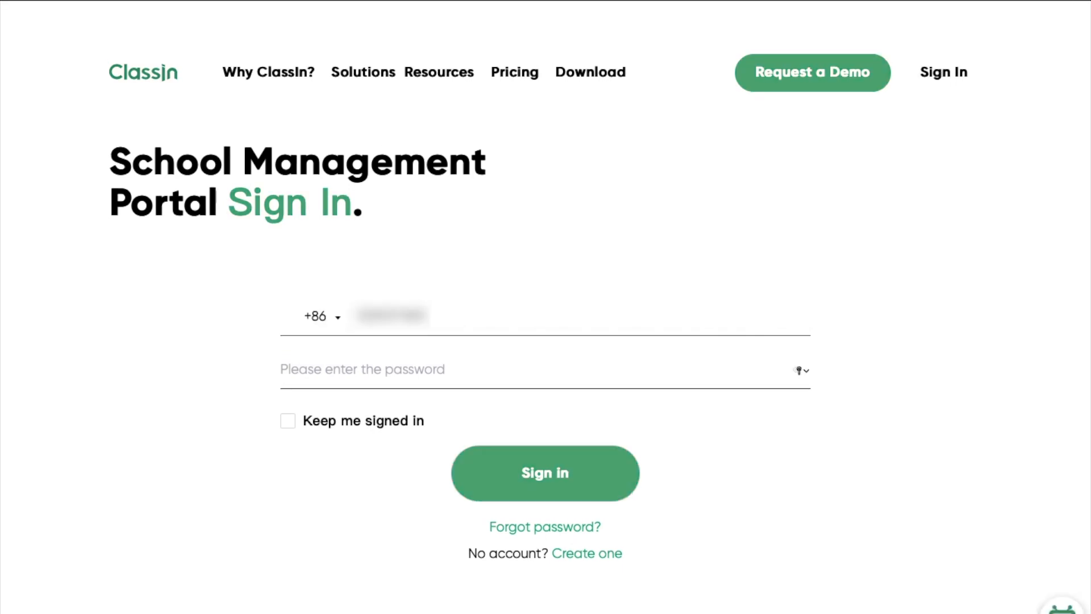
type("••••••••••")
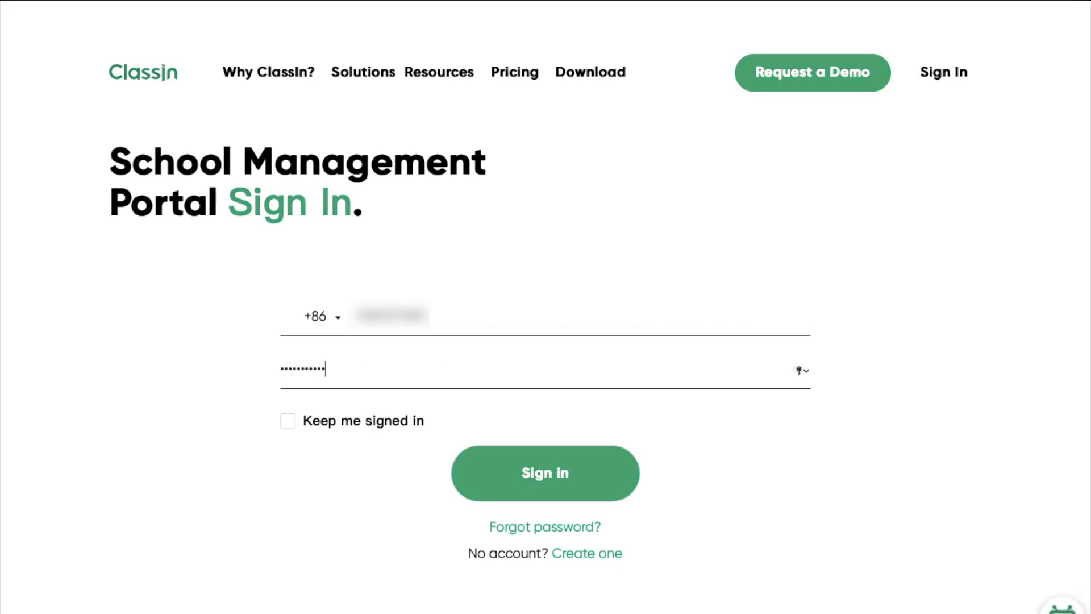
left_click(545, 473)
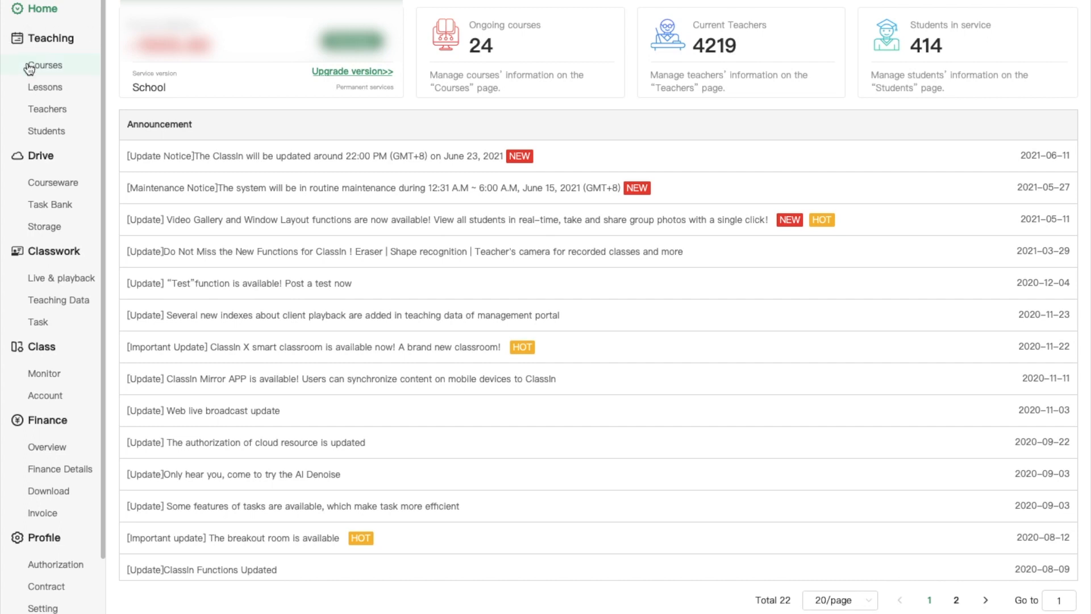
mouse_move(32, 118)
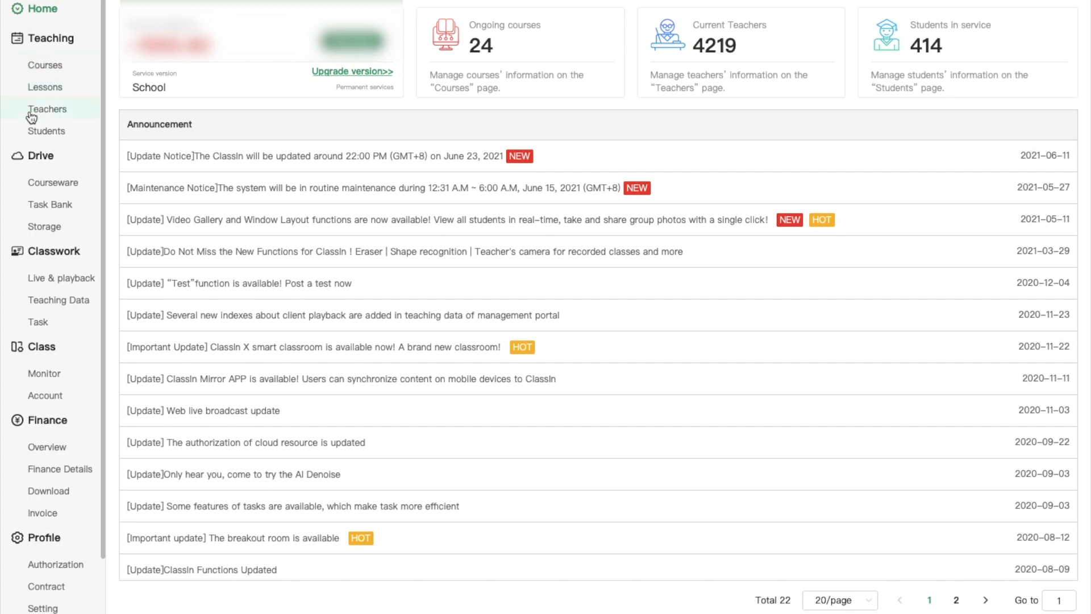
mouse_move(35, 135)
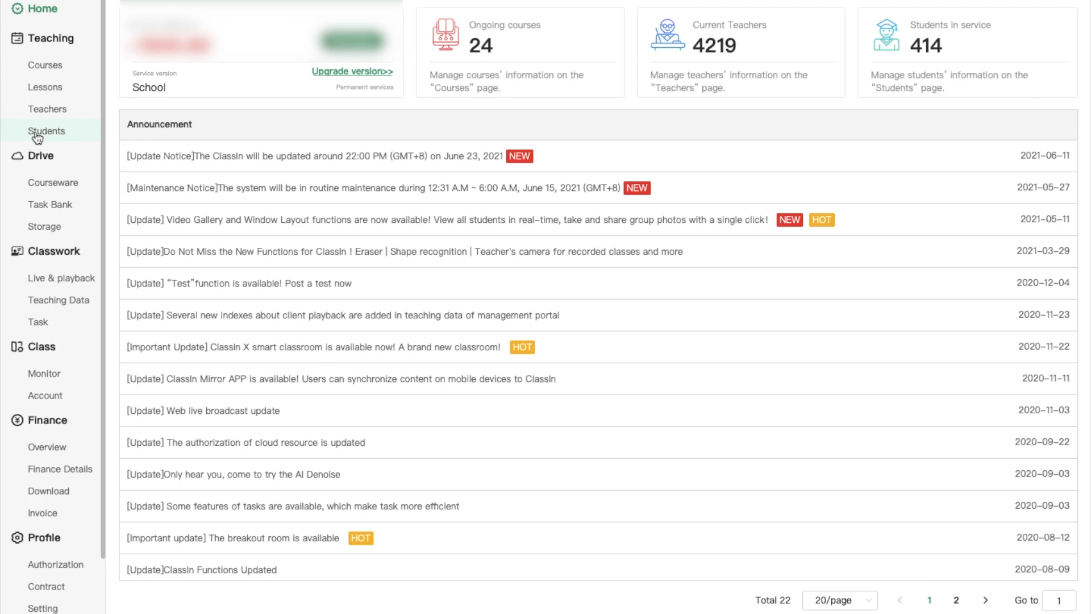
- Open the Courses page listing all 24 courses
left_click(43, 65)
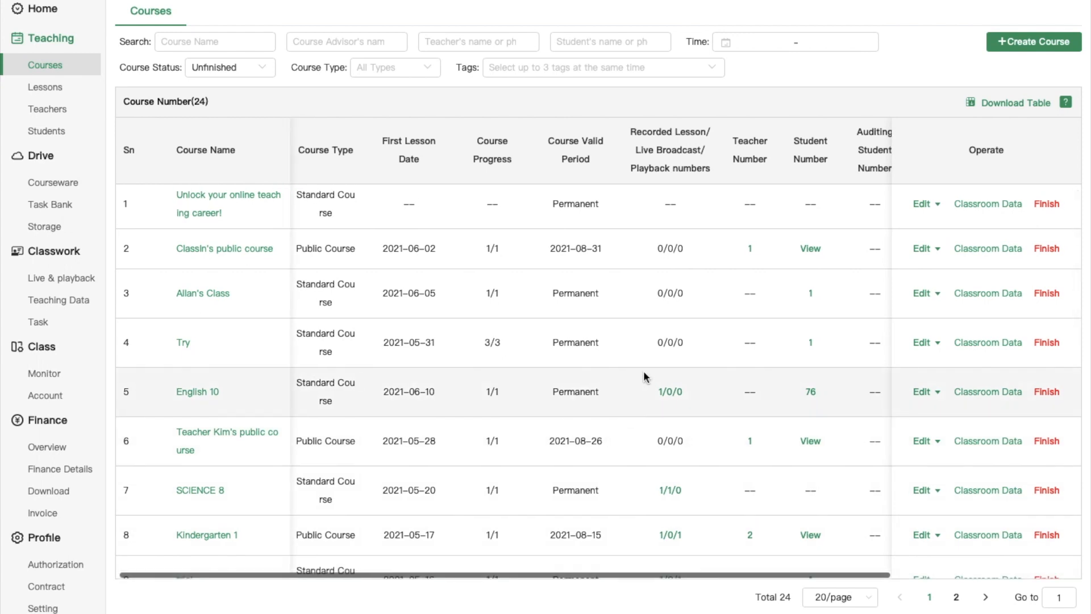
- Show 175 lessons and lesson Pete – 14's Monitor Data, Classroom Data, Report options
left_click(1029, 41)
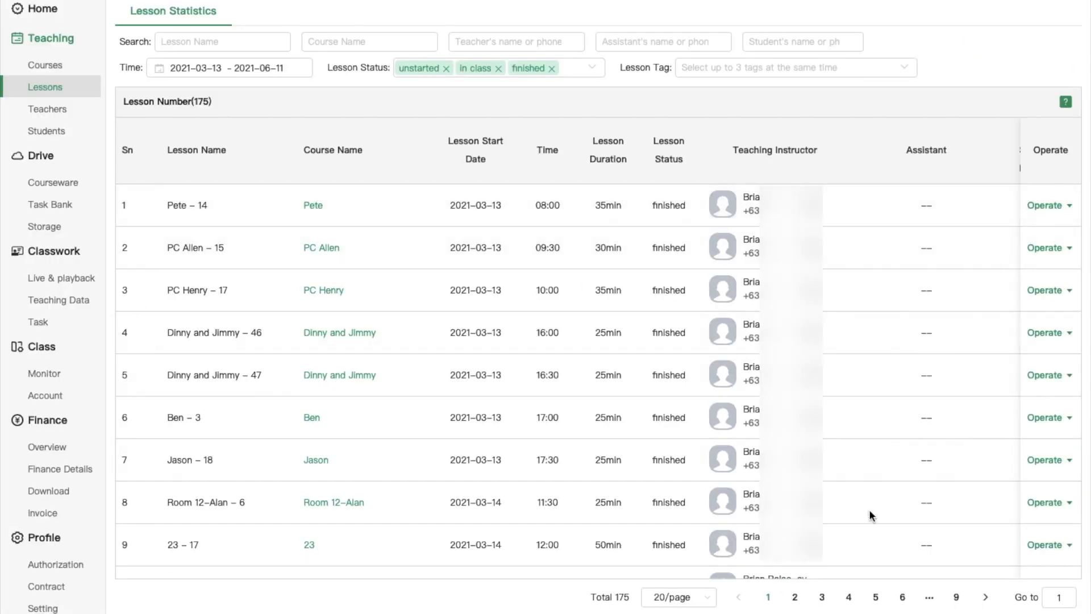
mouse_move(433, 519)
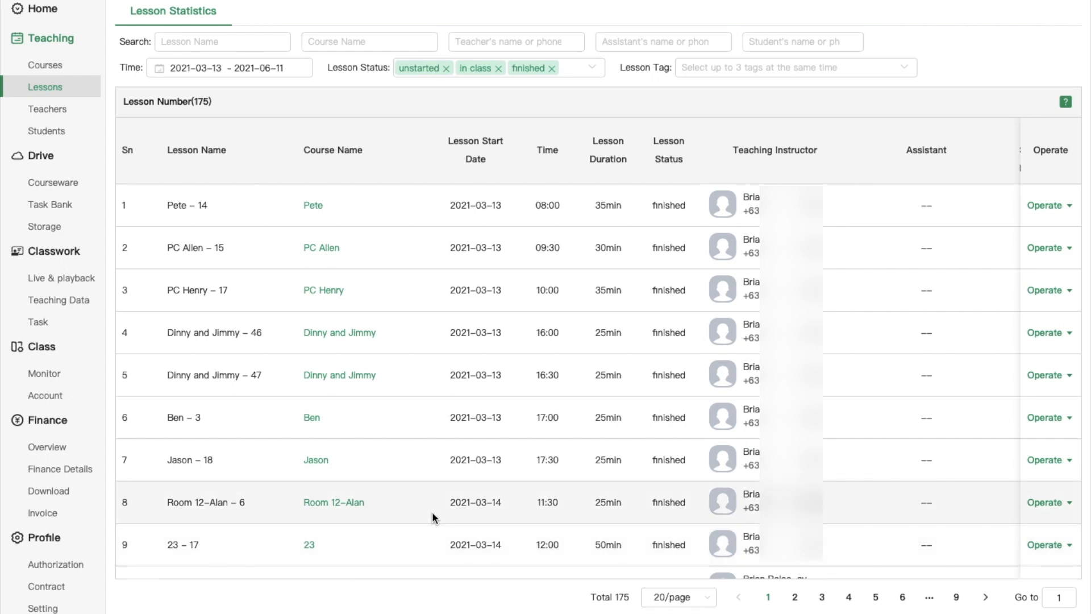
left_click(1050, 205)
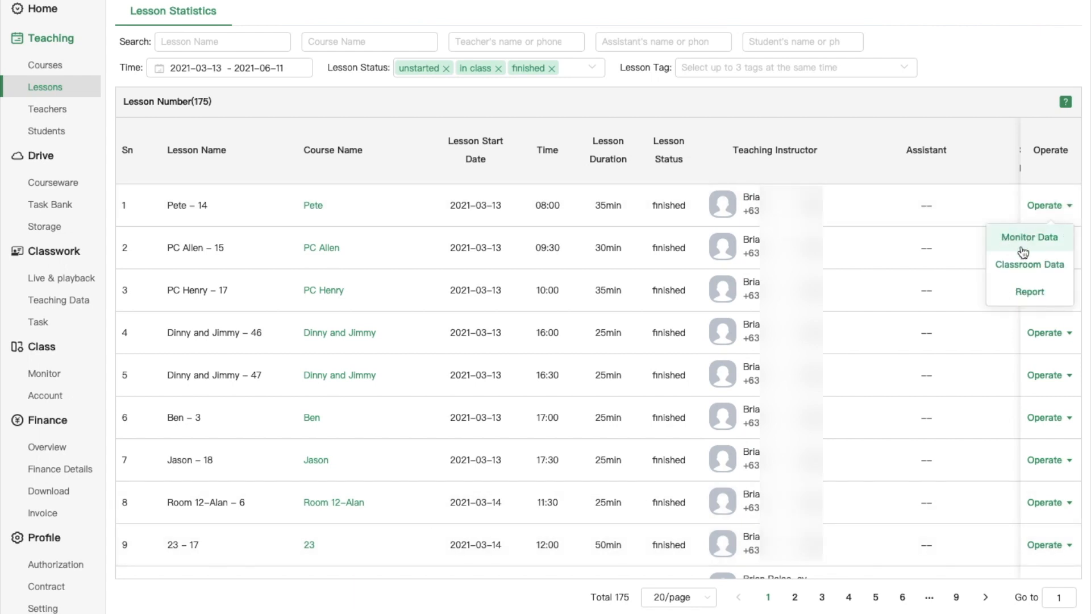
mouse_move(1021, 271)
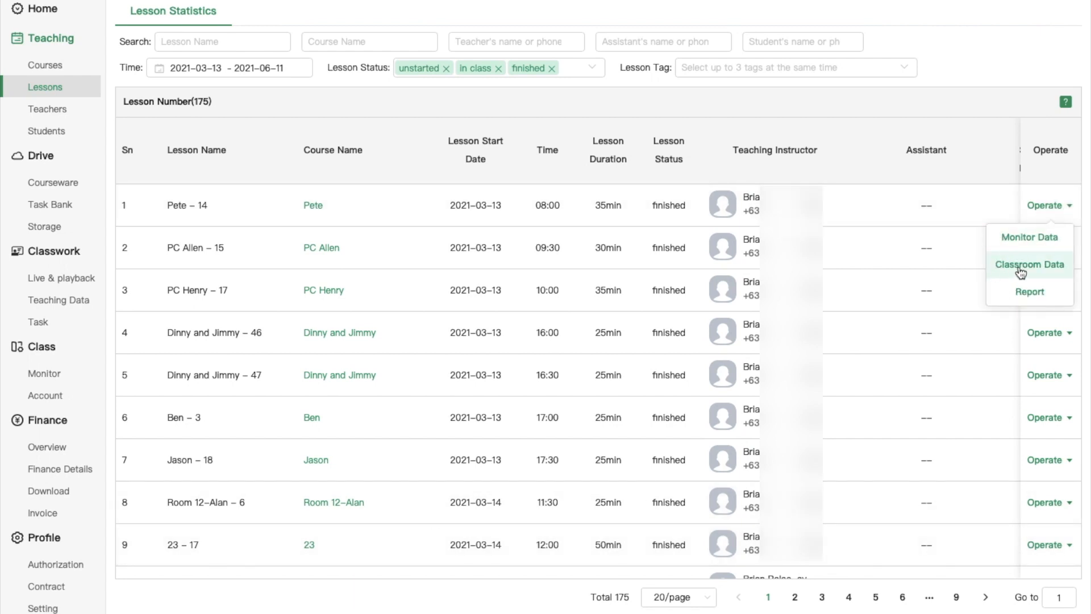
mouse_move(1022, 289)
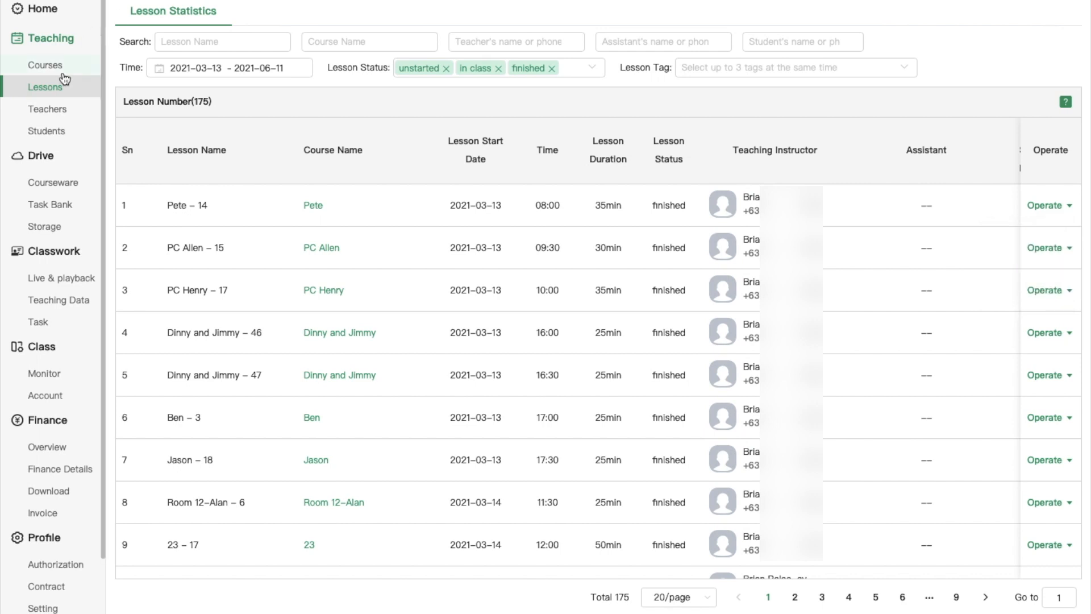
- Open Teacher Management with 4219 teachers and scroll the table sideways
left_click(47, 109)
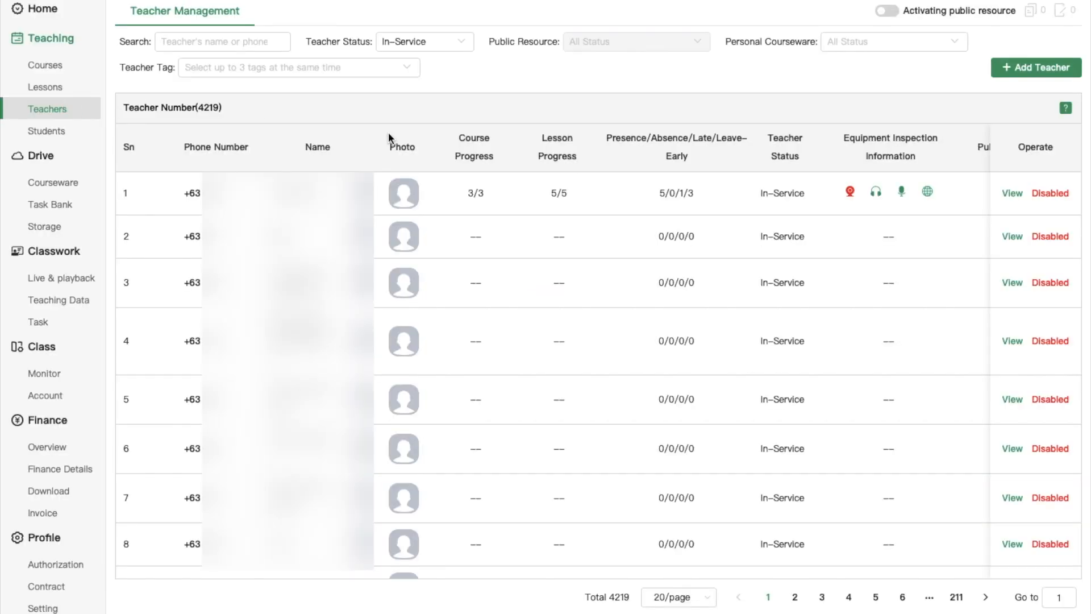
scroll("right", 3)
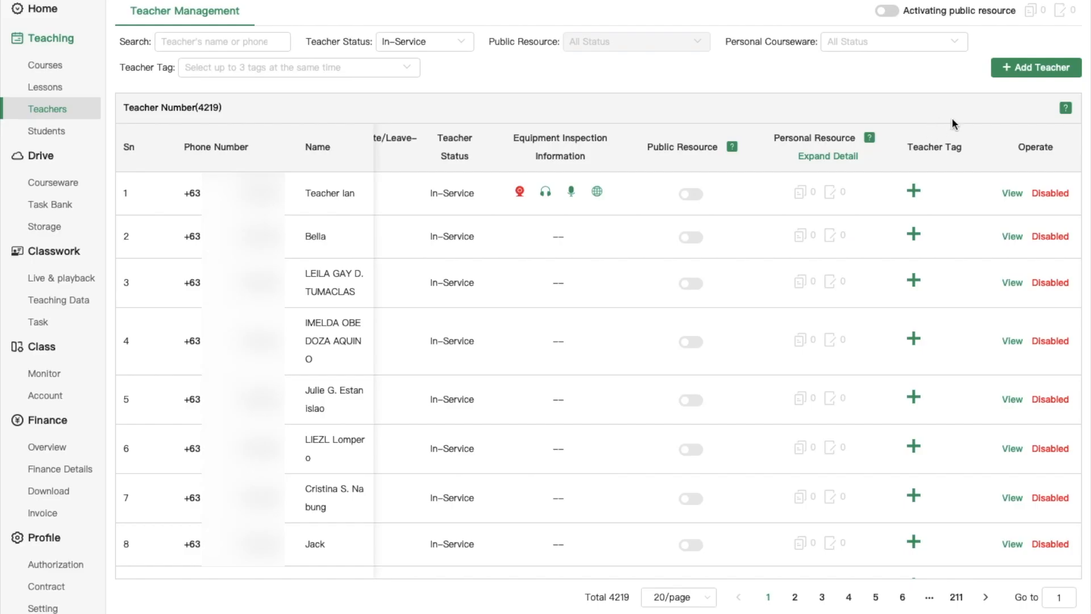
- Preview the Add Teacher form, then close it without saving
left_click(1037, 67)
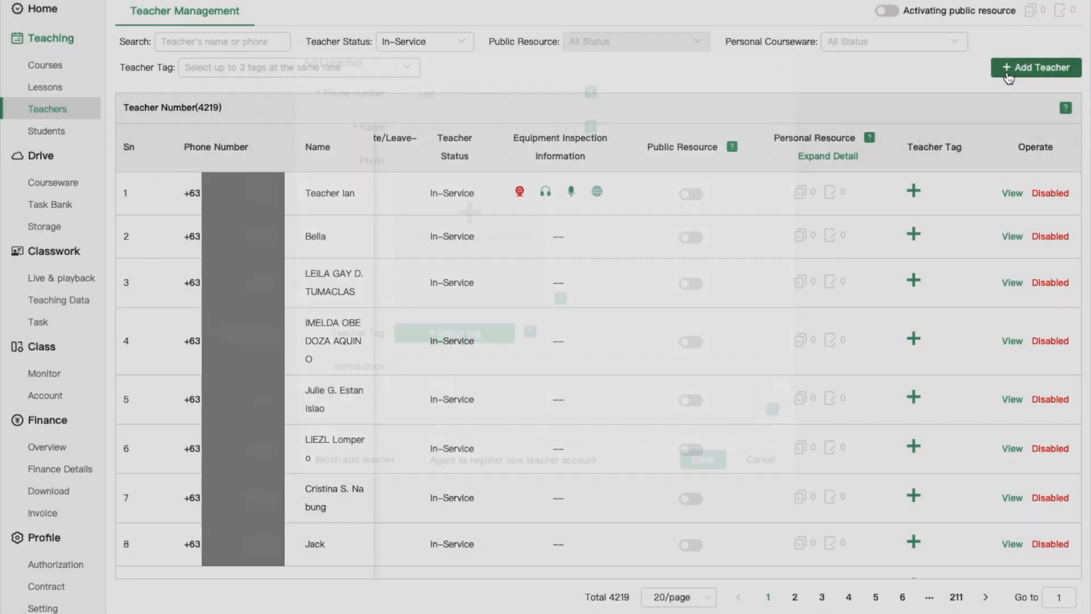
left_click(1033, 68)
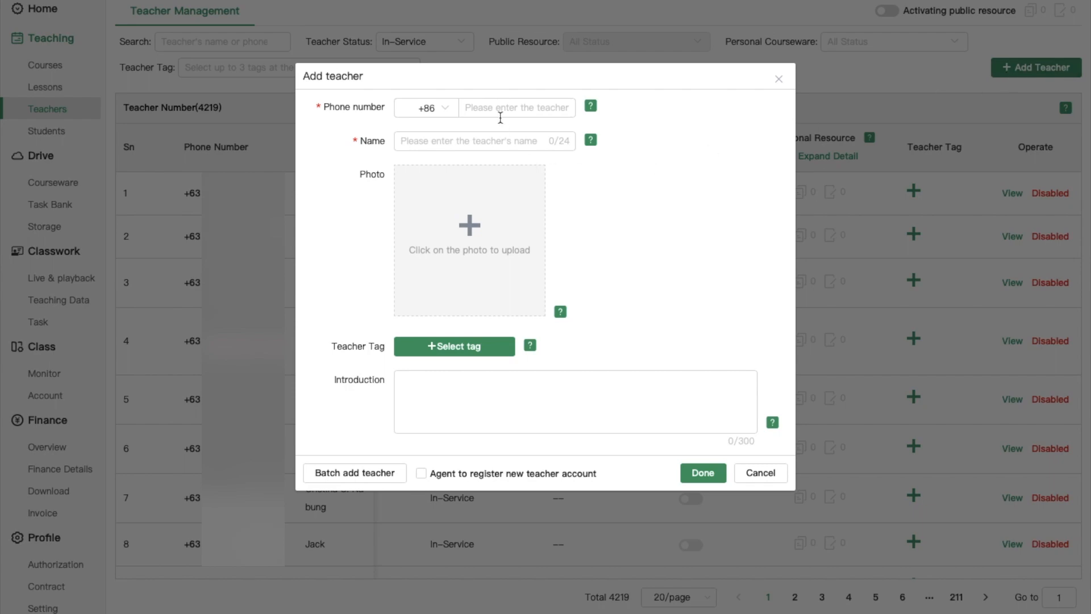
left_click(46, 131)
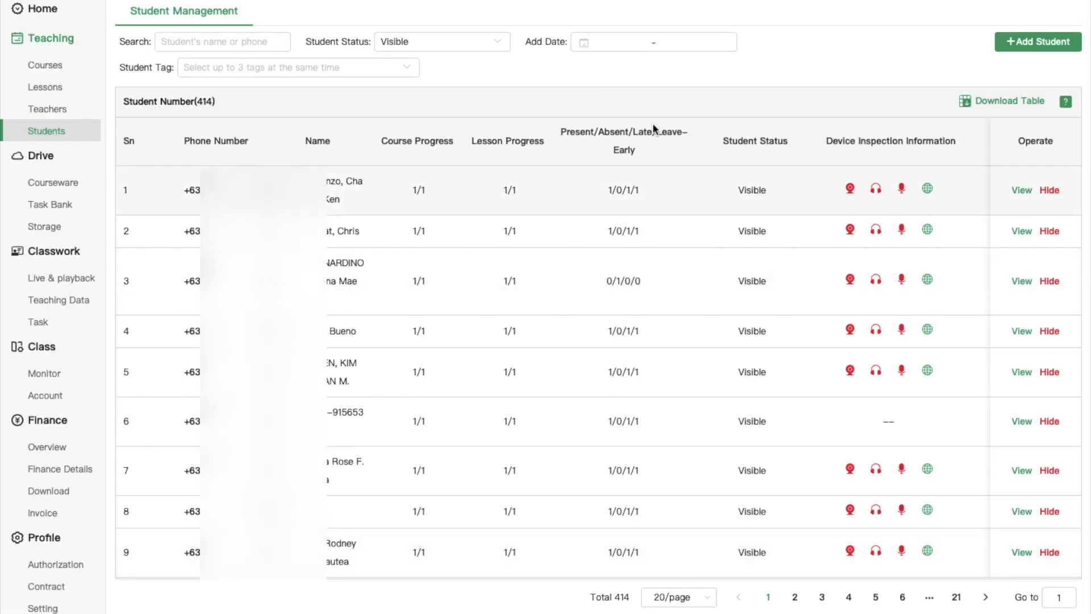
- Open Student Management to view the 414 students' status and device inspection information
left_click(1038, 42)
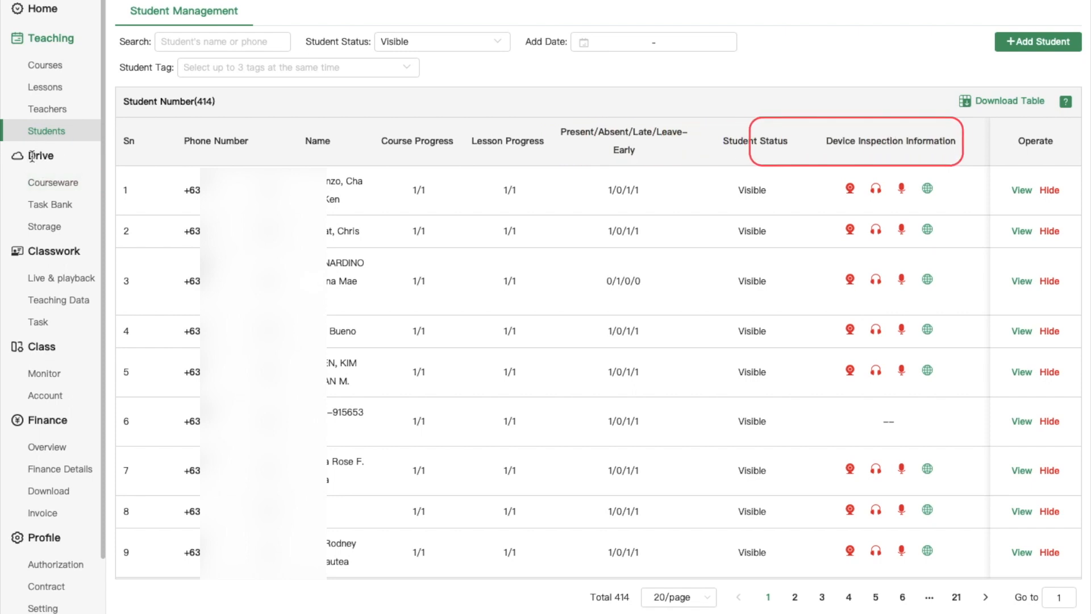
- Open the Courseware Bank with EDB JELLY TRAINING, English, Maths and Science folders
left_click(52, 182)
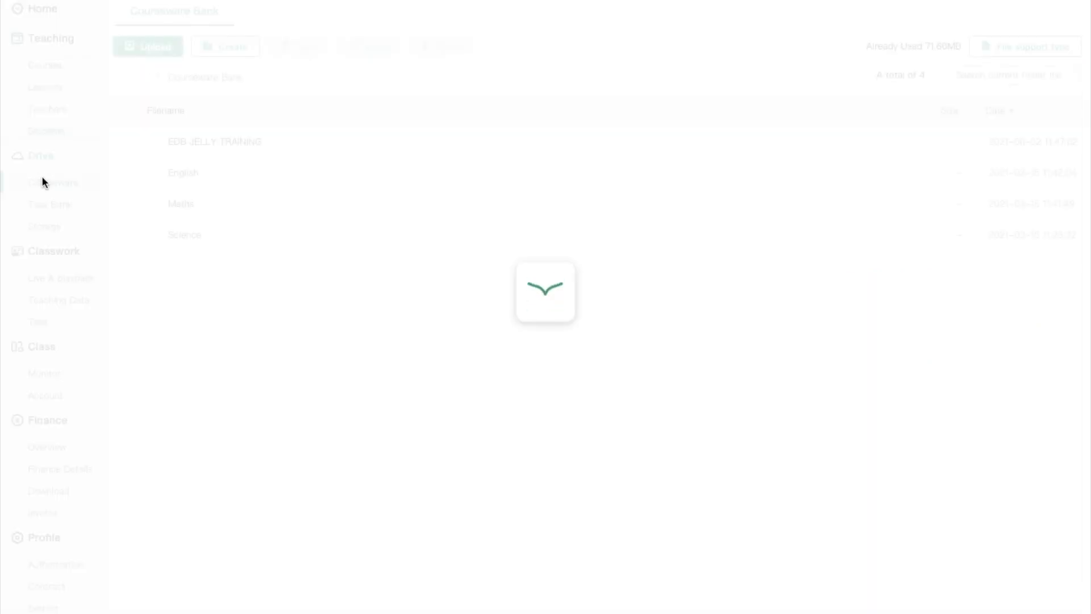
left_click(51, 182)
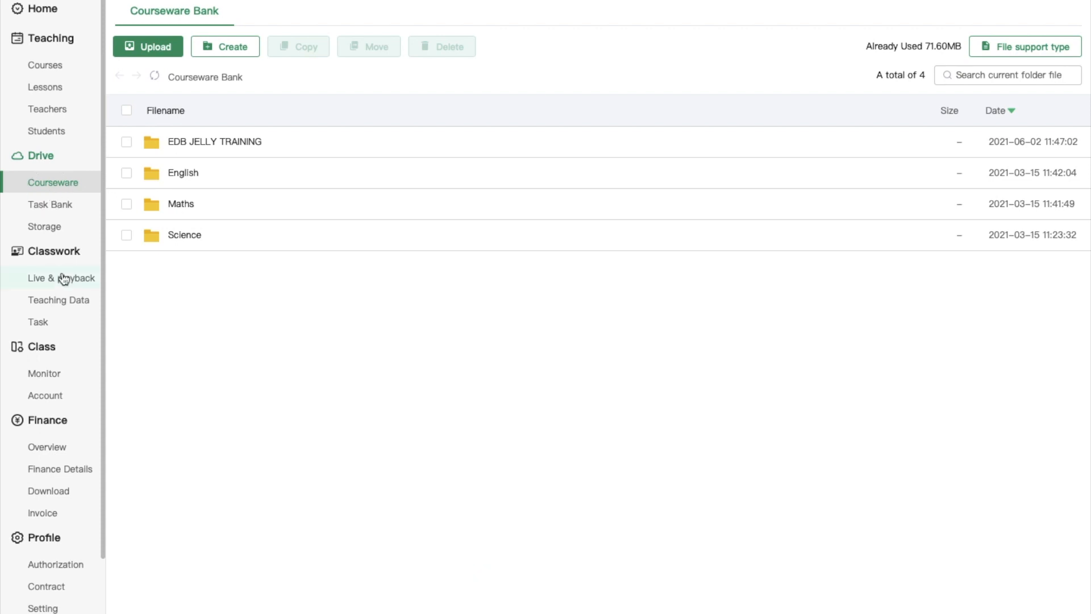
- View the Live & playback and Teaching Data lists, ending on the empty Task list
left_click(60, 278)
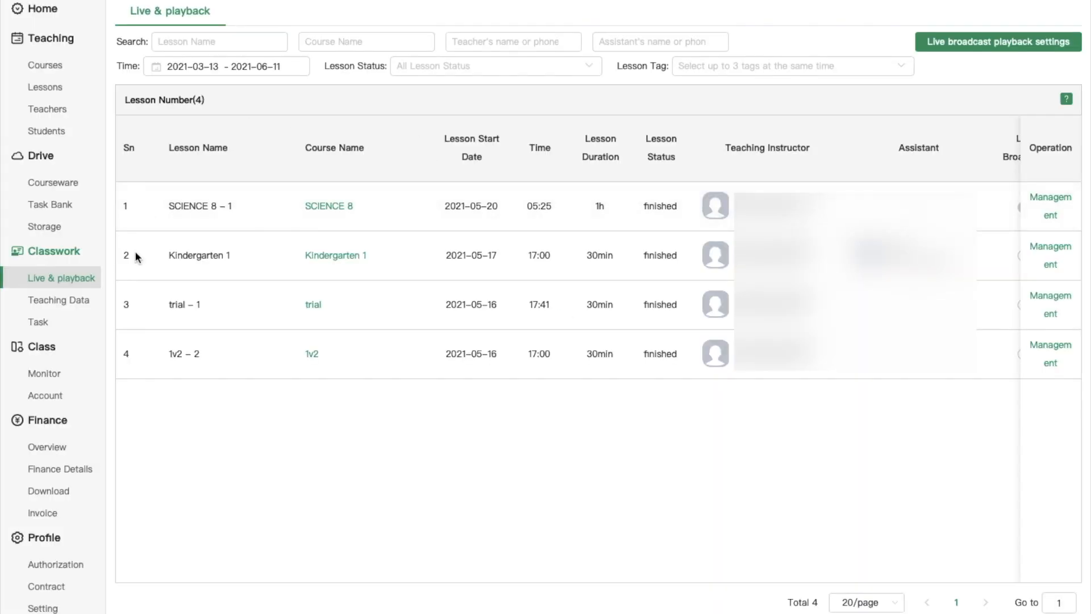
mouse_move(204, 176)
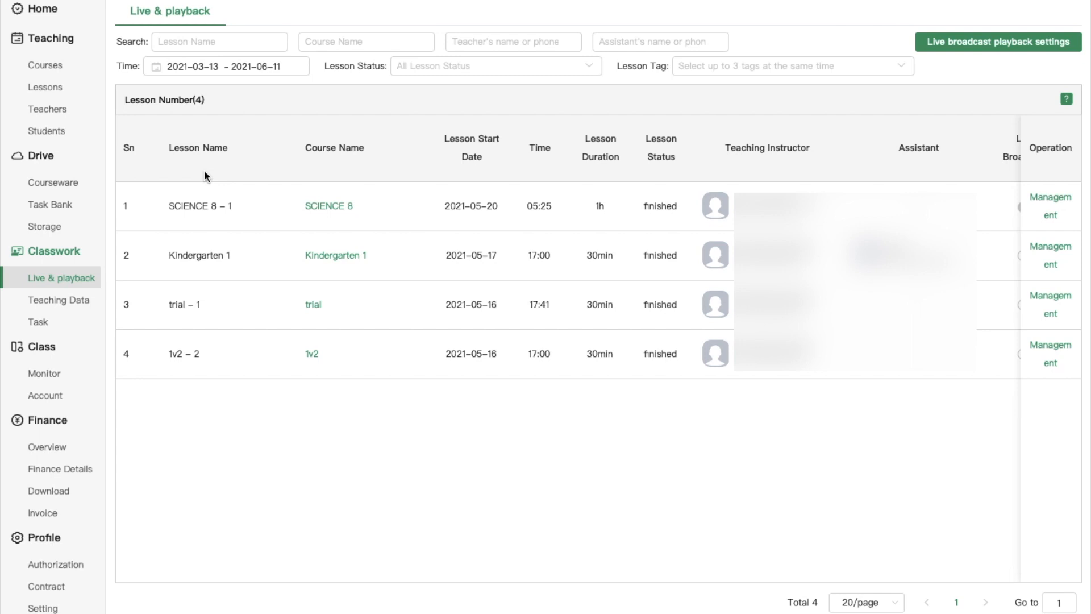
mouse_move(33, 304)
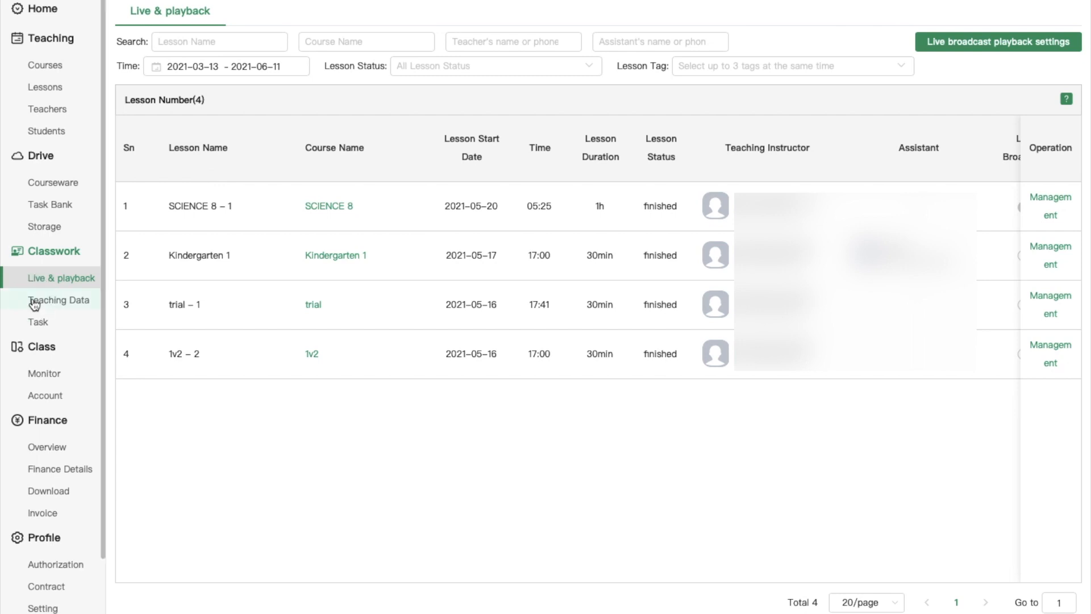
left_click(59, 300)
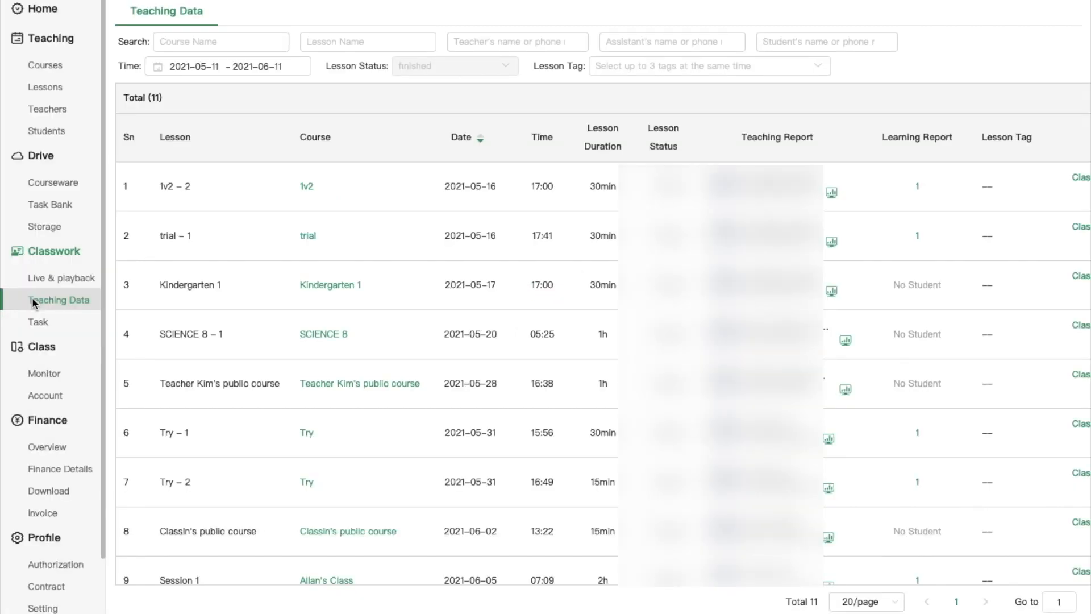
left_click(38, 321)
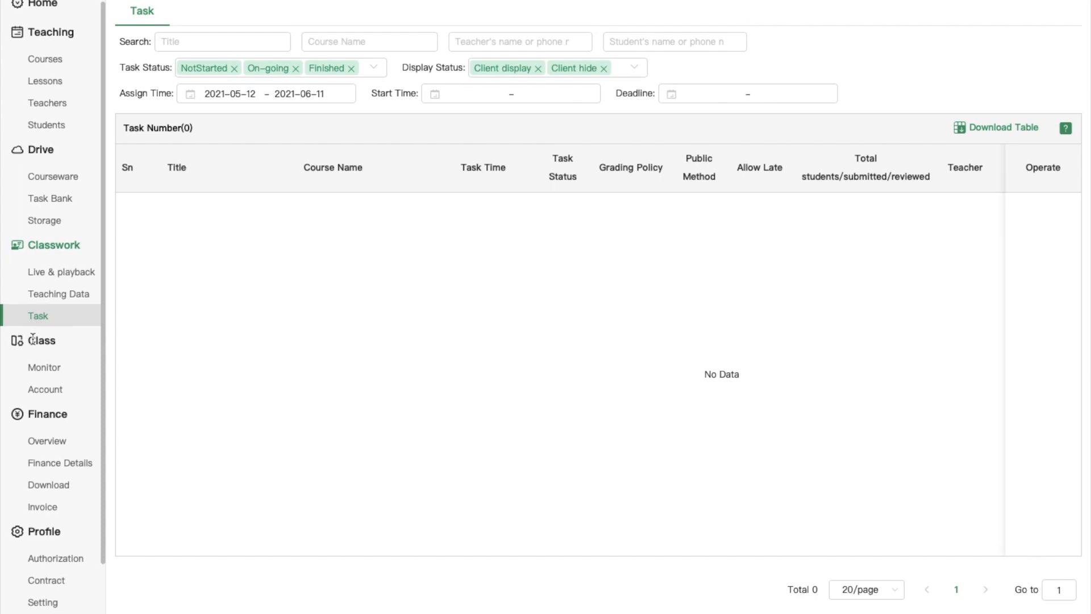
- Open the lesson monitoring records to view a lesson's student graph and timeline
left_click(43, 368)
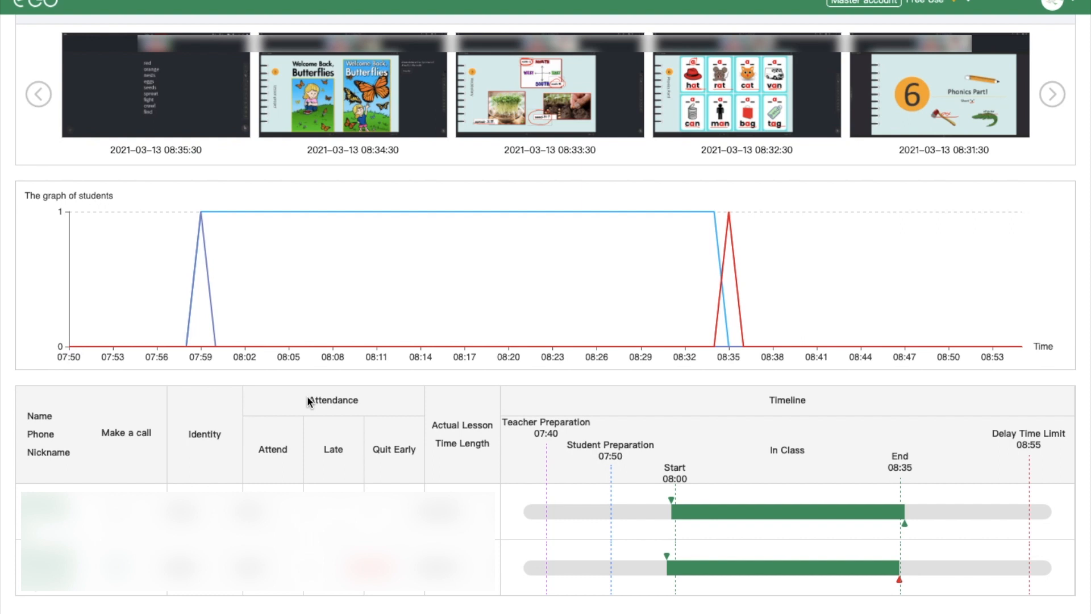
mouse_move(434, 212)
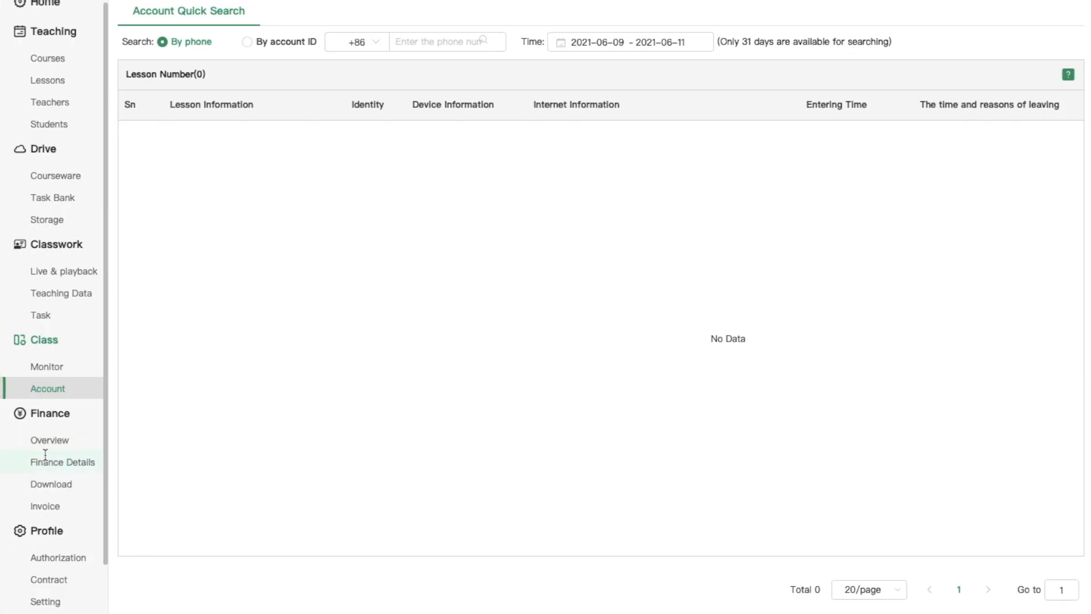
- Review Finance Details and the Authorization profile, then browse the Basic Setting cover, logo and introduction options
left_click(59, 463)
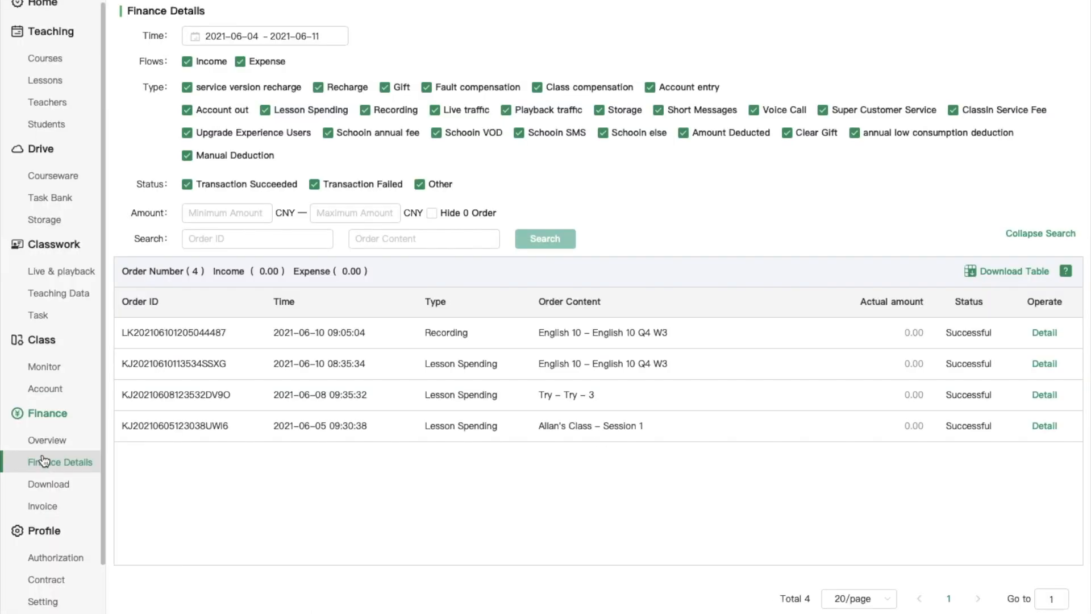
left_click(56, 557)
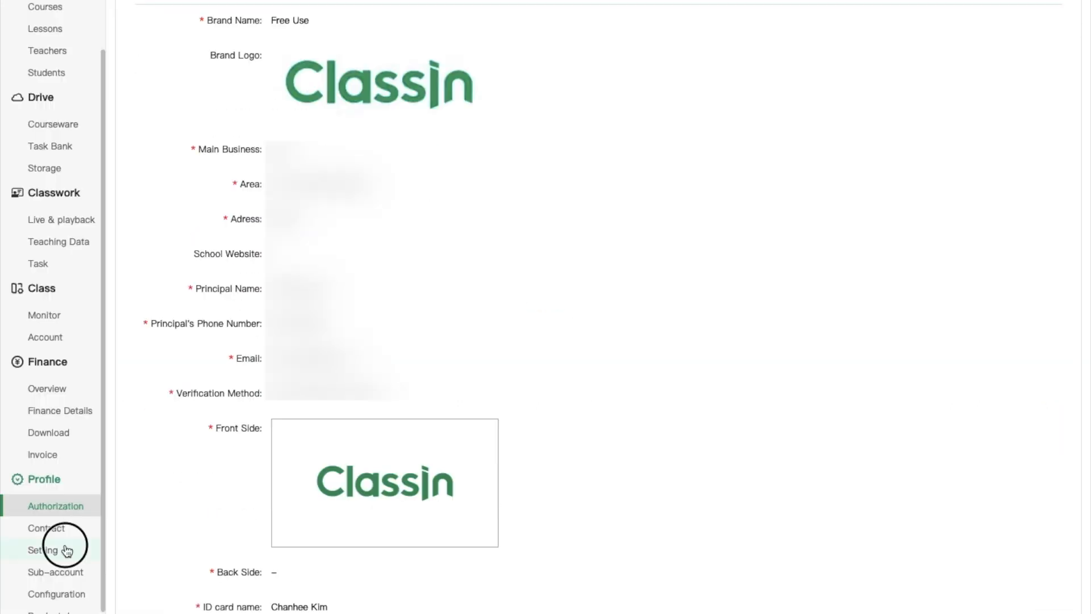
left_click(37, 550)
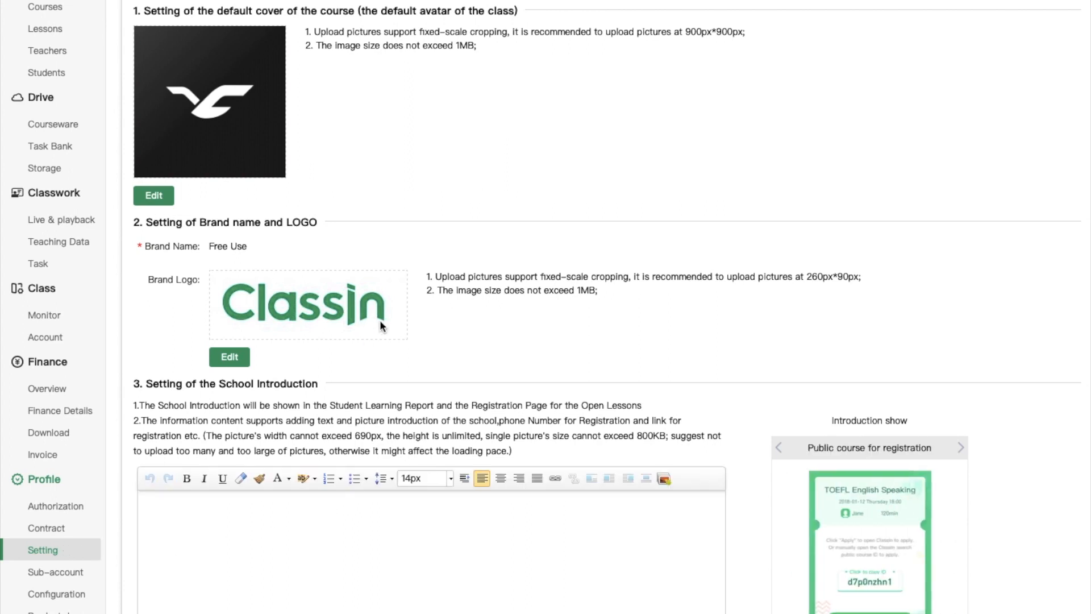
scroll("down", 3)
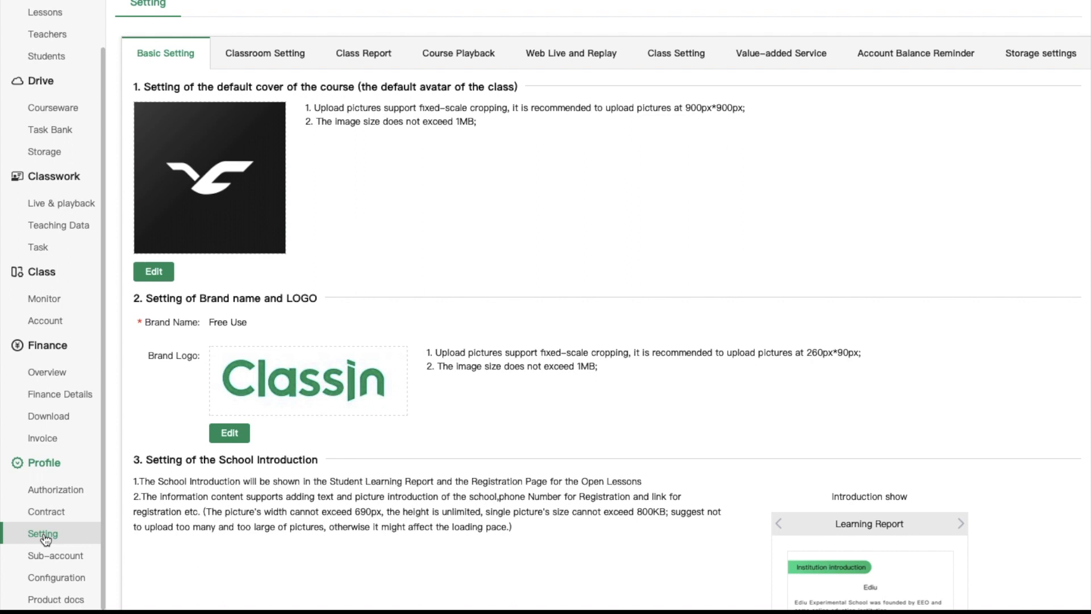
- On the Classroom Setting tab, begin a new custom classroom setting showing skin backgrounds
left_click(265, 53)
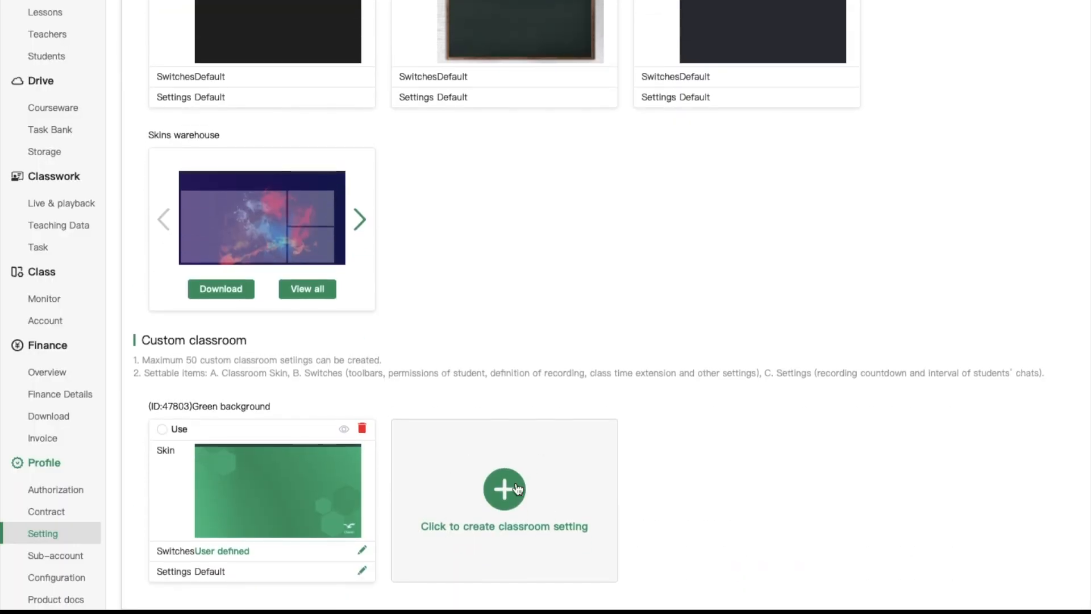
left_click(504, 489)
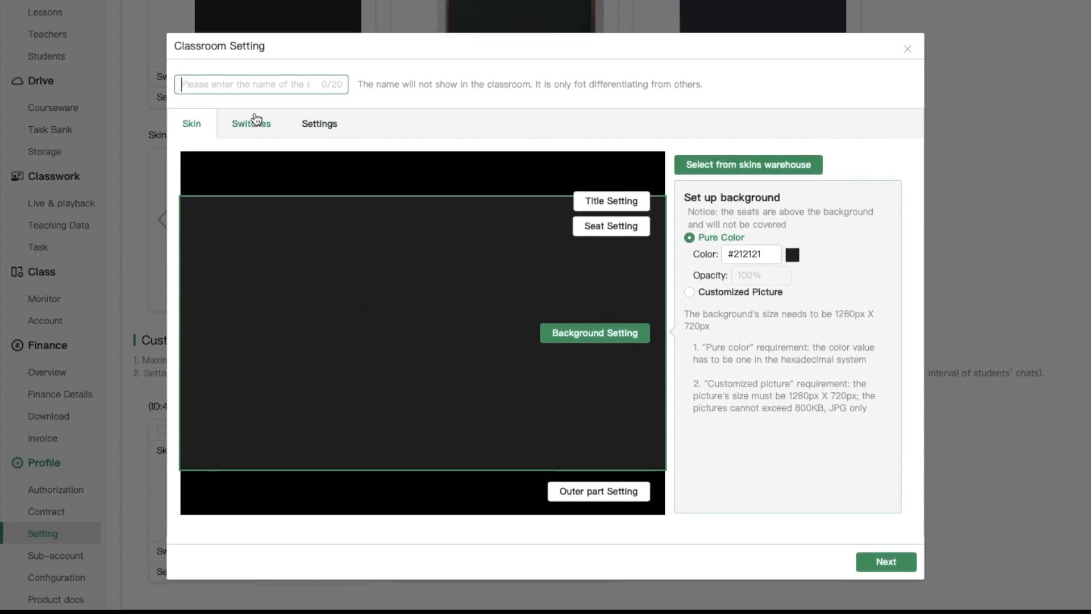
- Enable authorizing on-stage students in the instructor toolbar and browse the remaining switch sections
left_click(251, 123)
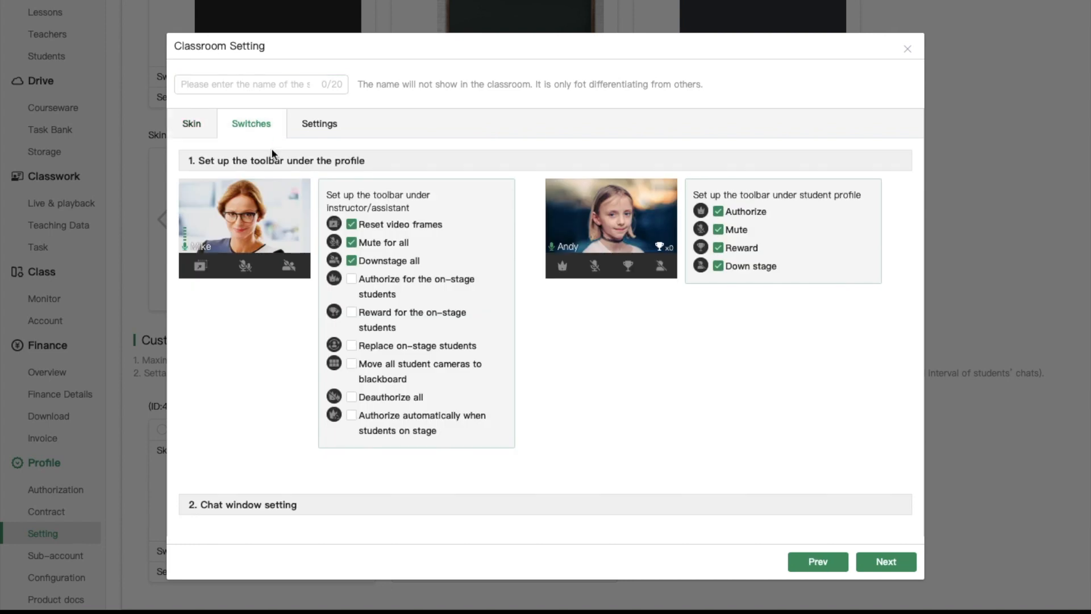
left_click(351, 278)
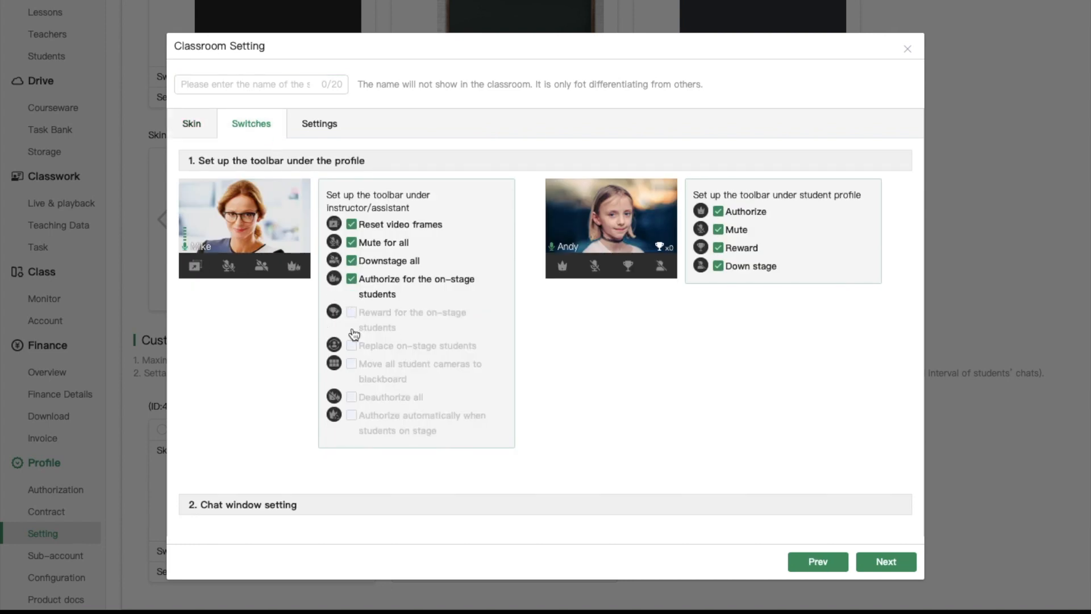
scroll("down", 3)
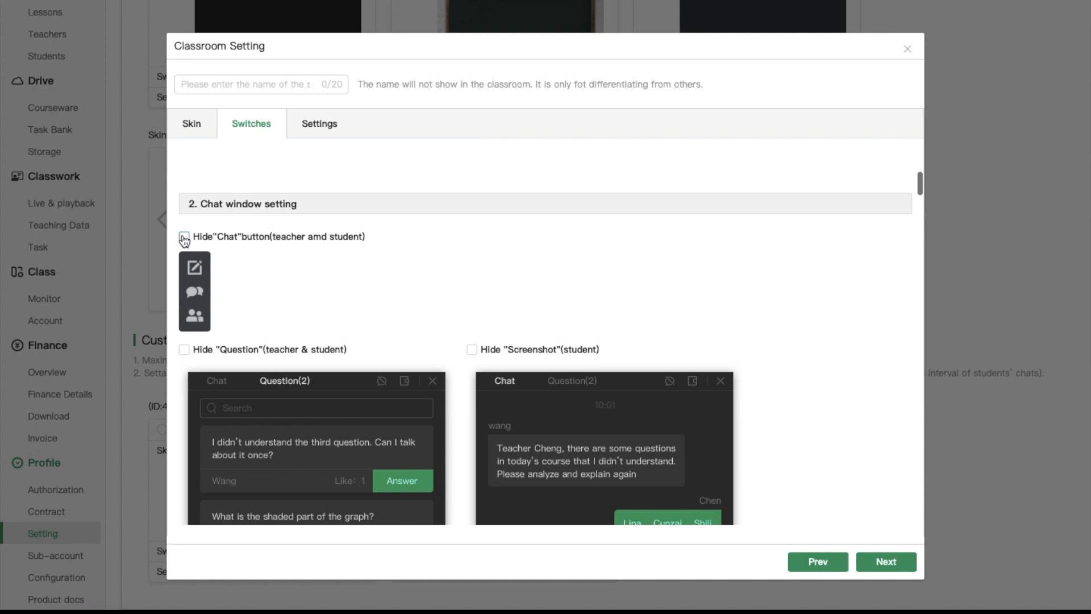
scroll("down", 3)
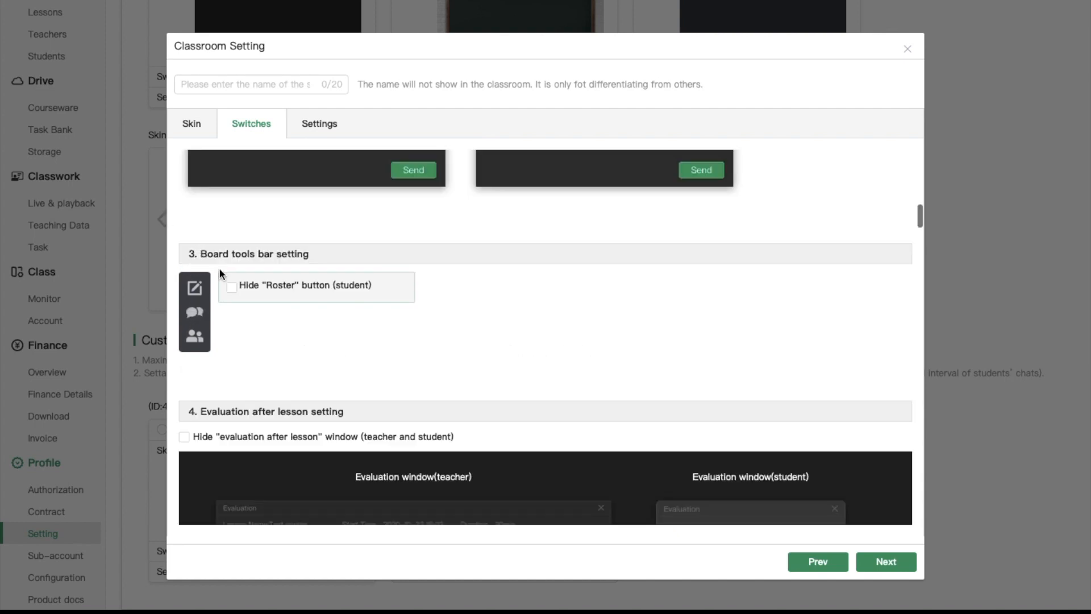
scroll("down", 3)
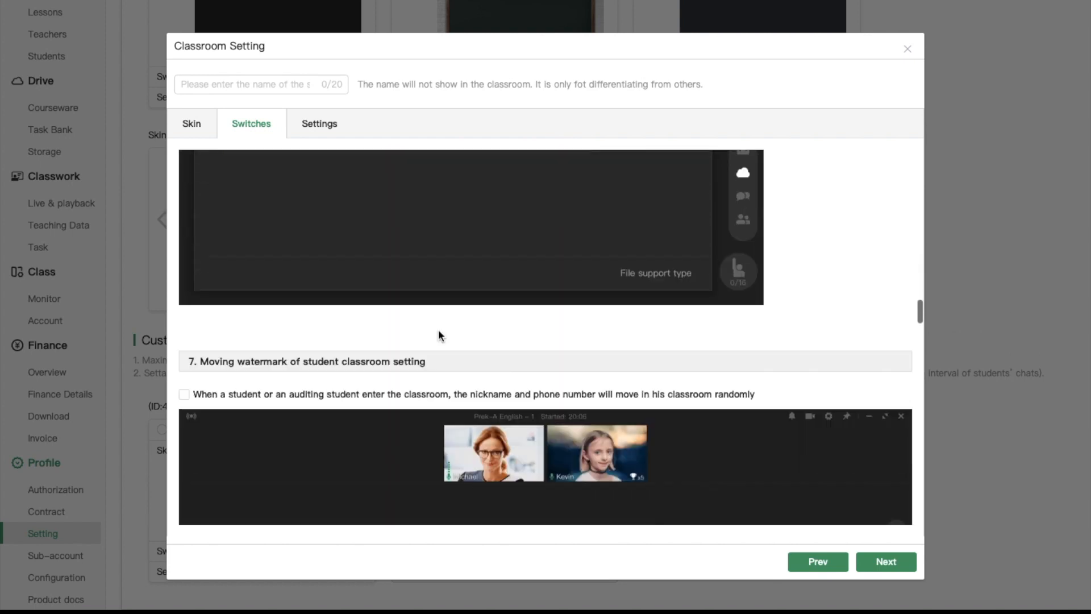
scroll("down", 3)
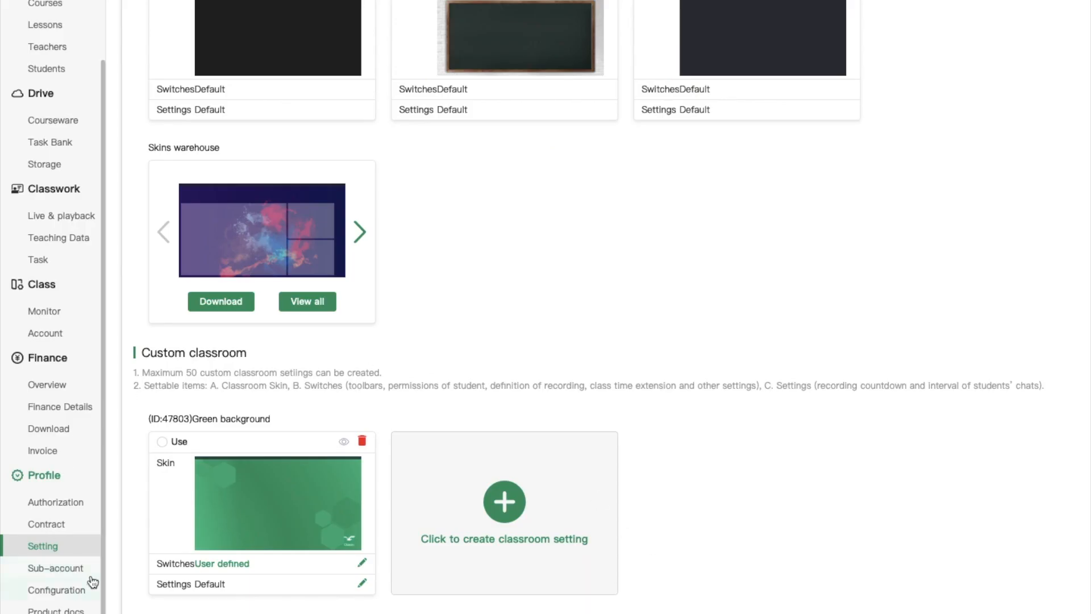
- Open the Sub-account page listing sub-account permissions with edit and delete options
left_click(48, 567)
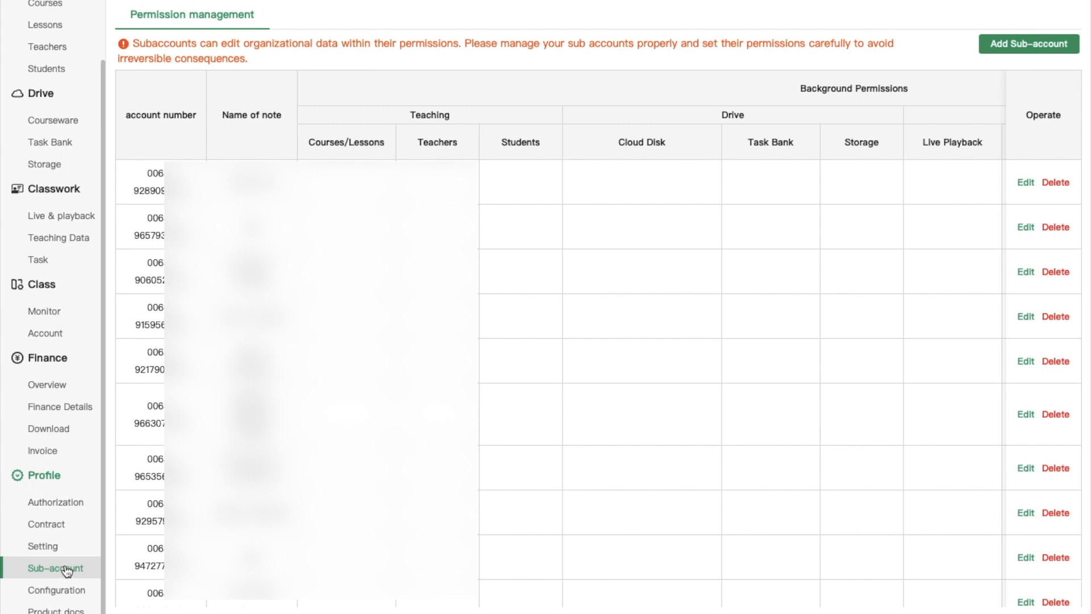
mouse_move(488, 524)
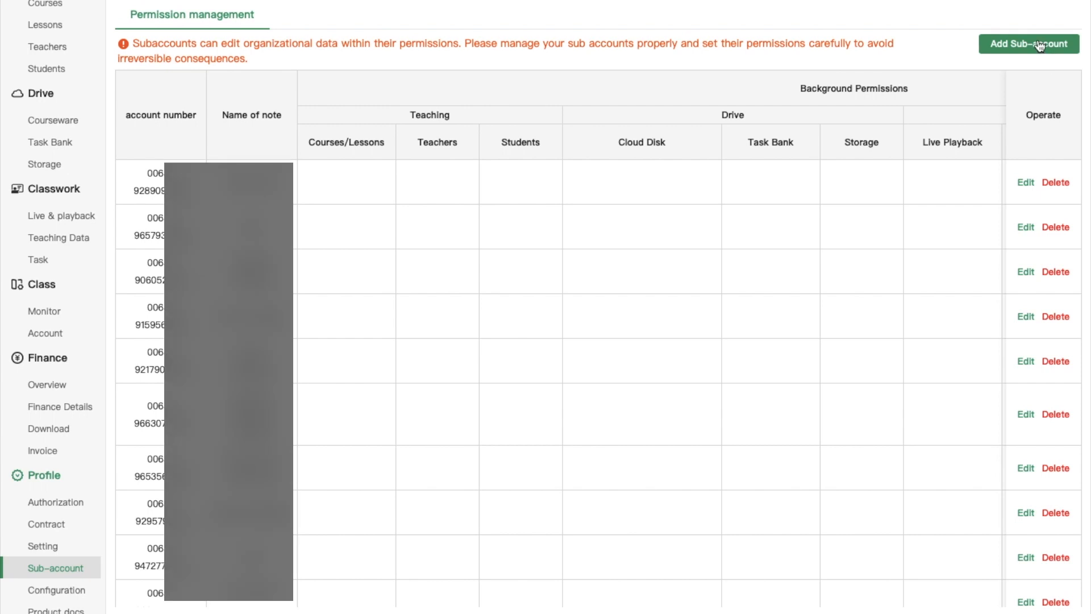
left_click(1031, 44)
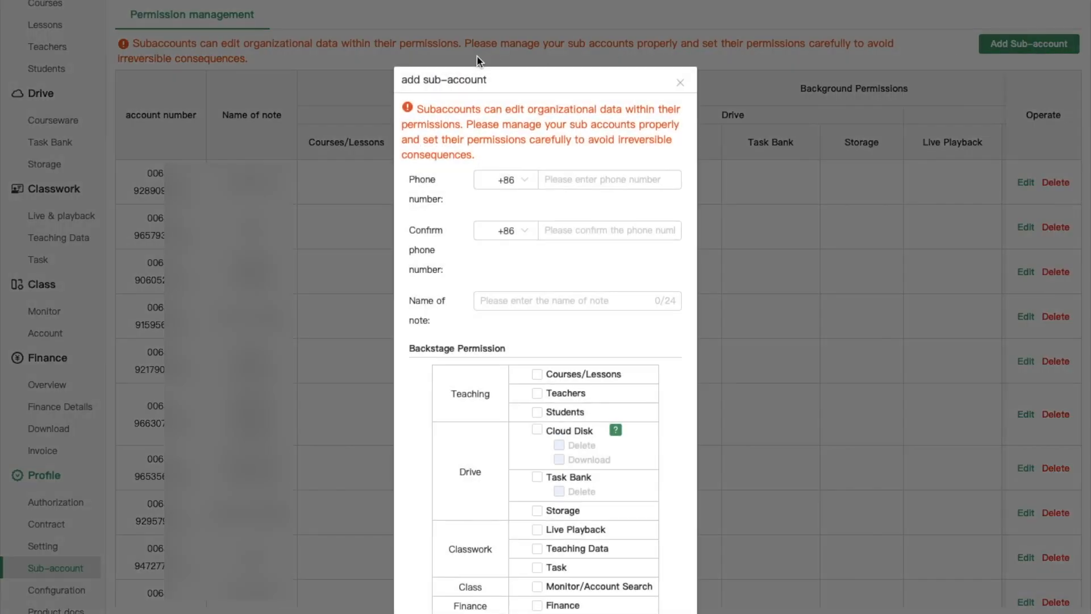
scroll("down", 3)
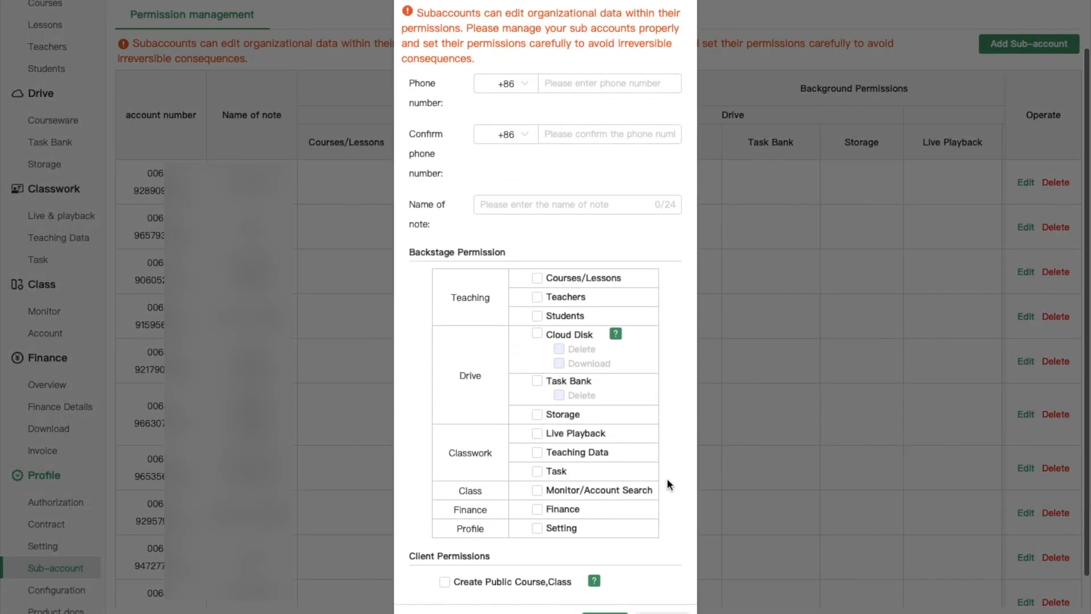
scroll("down", 3)
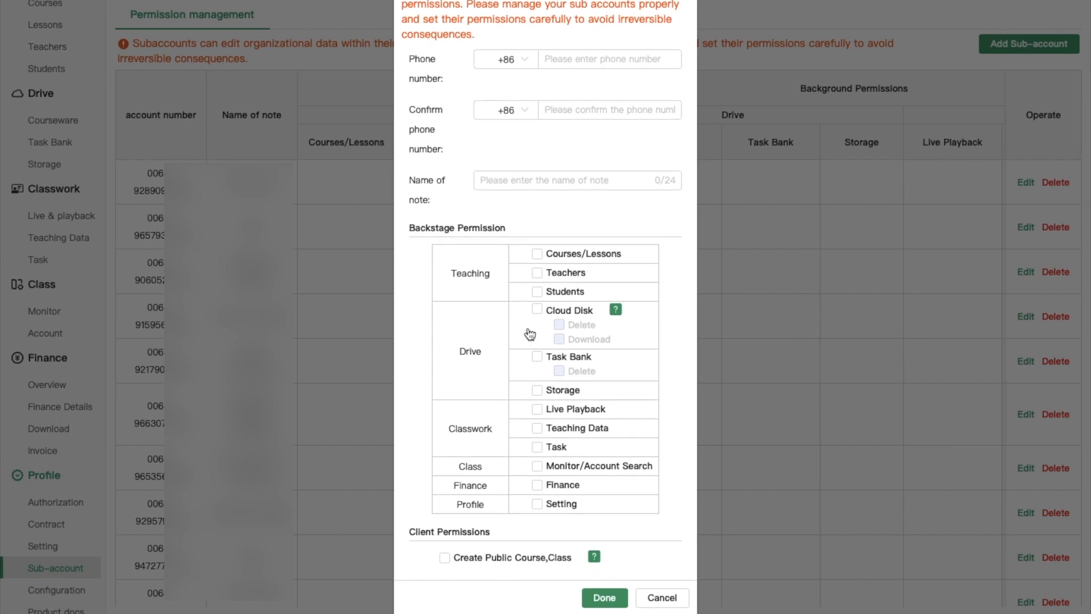
left_click(536, 272)
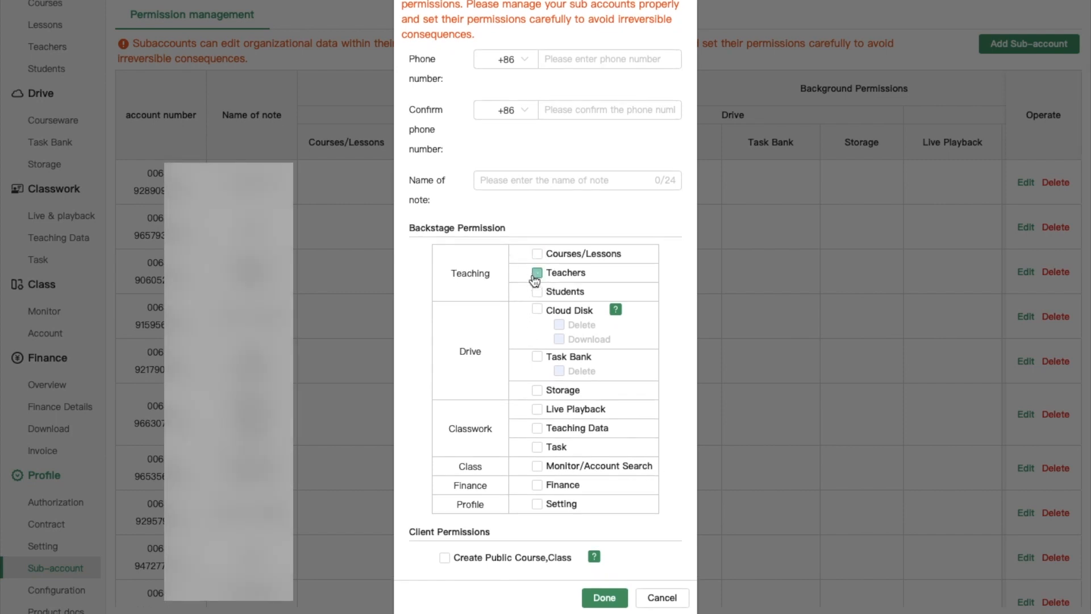
left_click(662, 598)
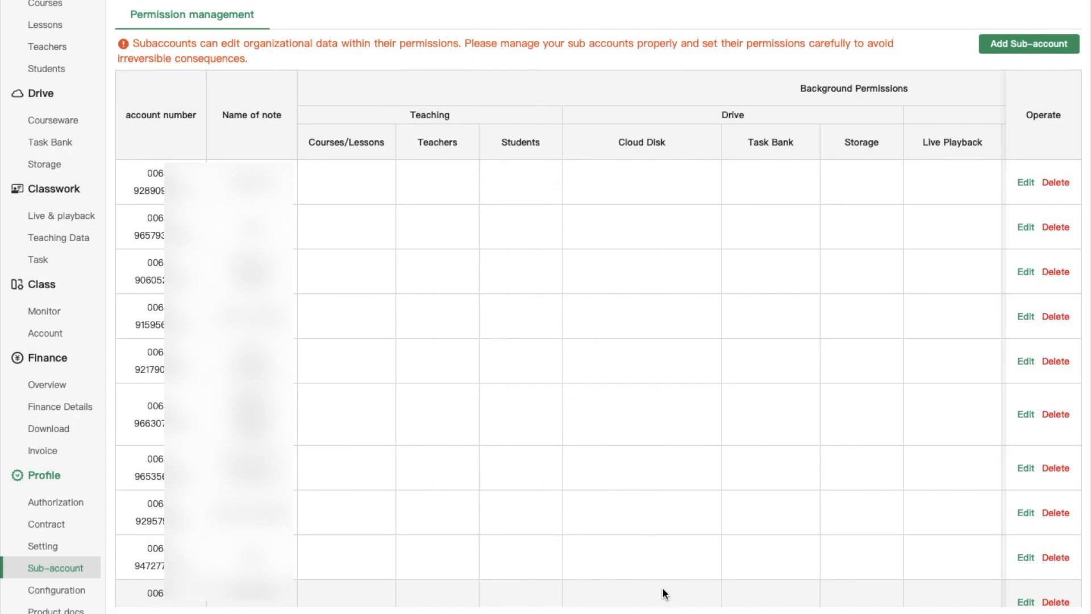